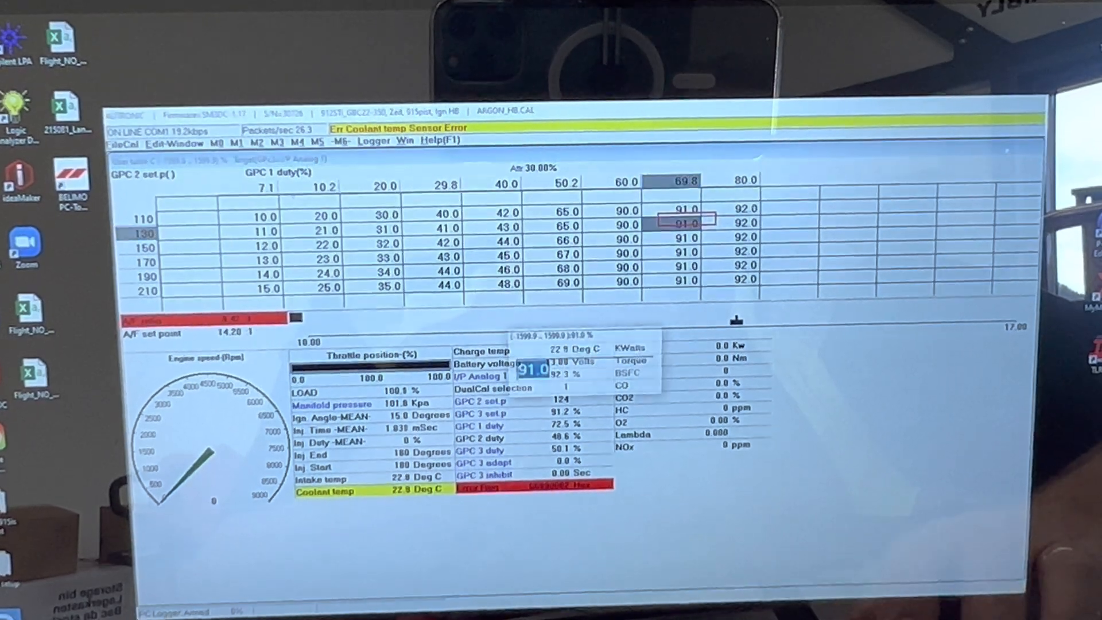
# Enter 92.0 in the selected GPC duty cell at 130 / 69.8, replacing 91.0
pyautogui.write('9')
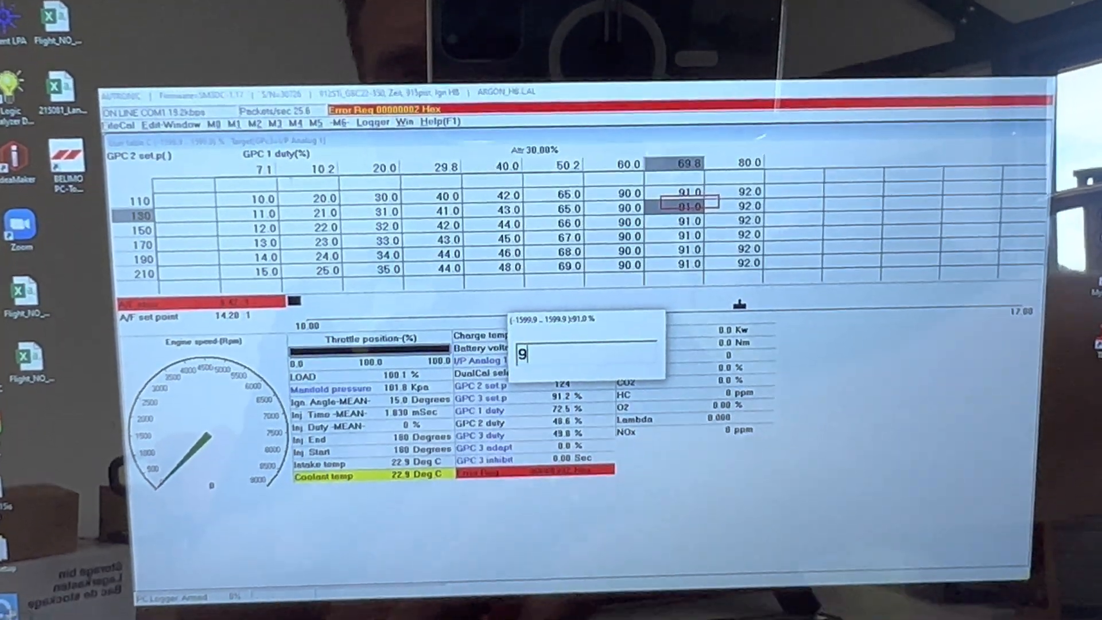
pyautogui.press('Enter')
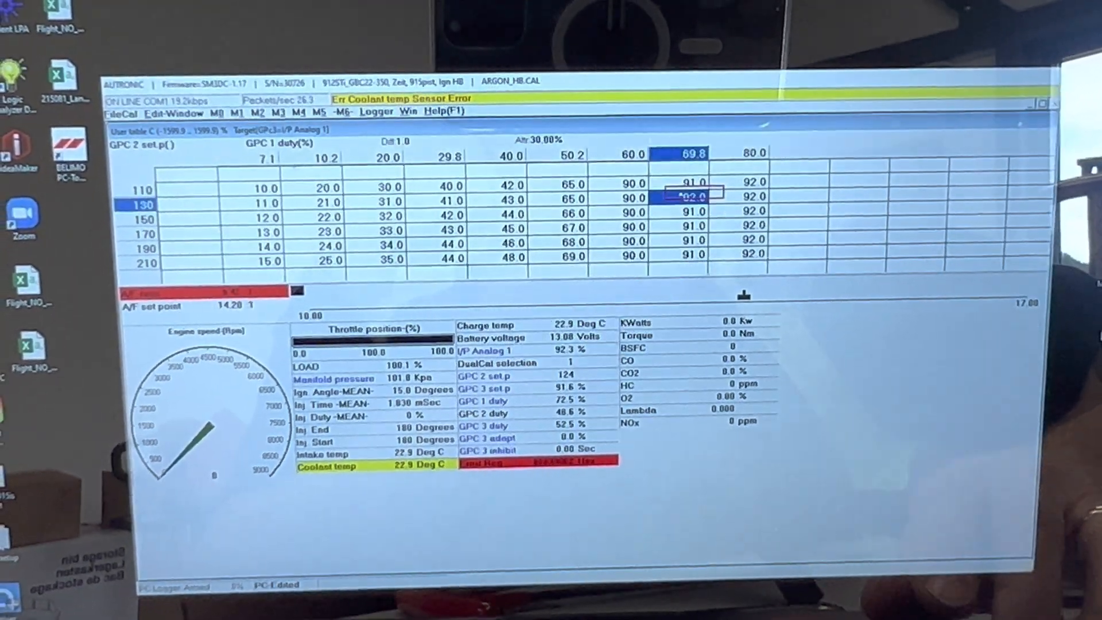